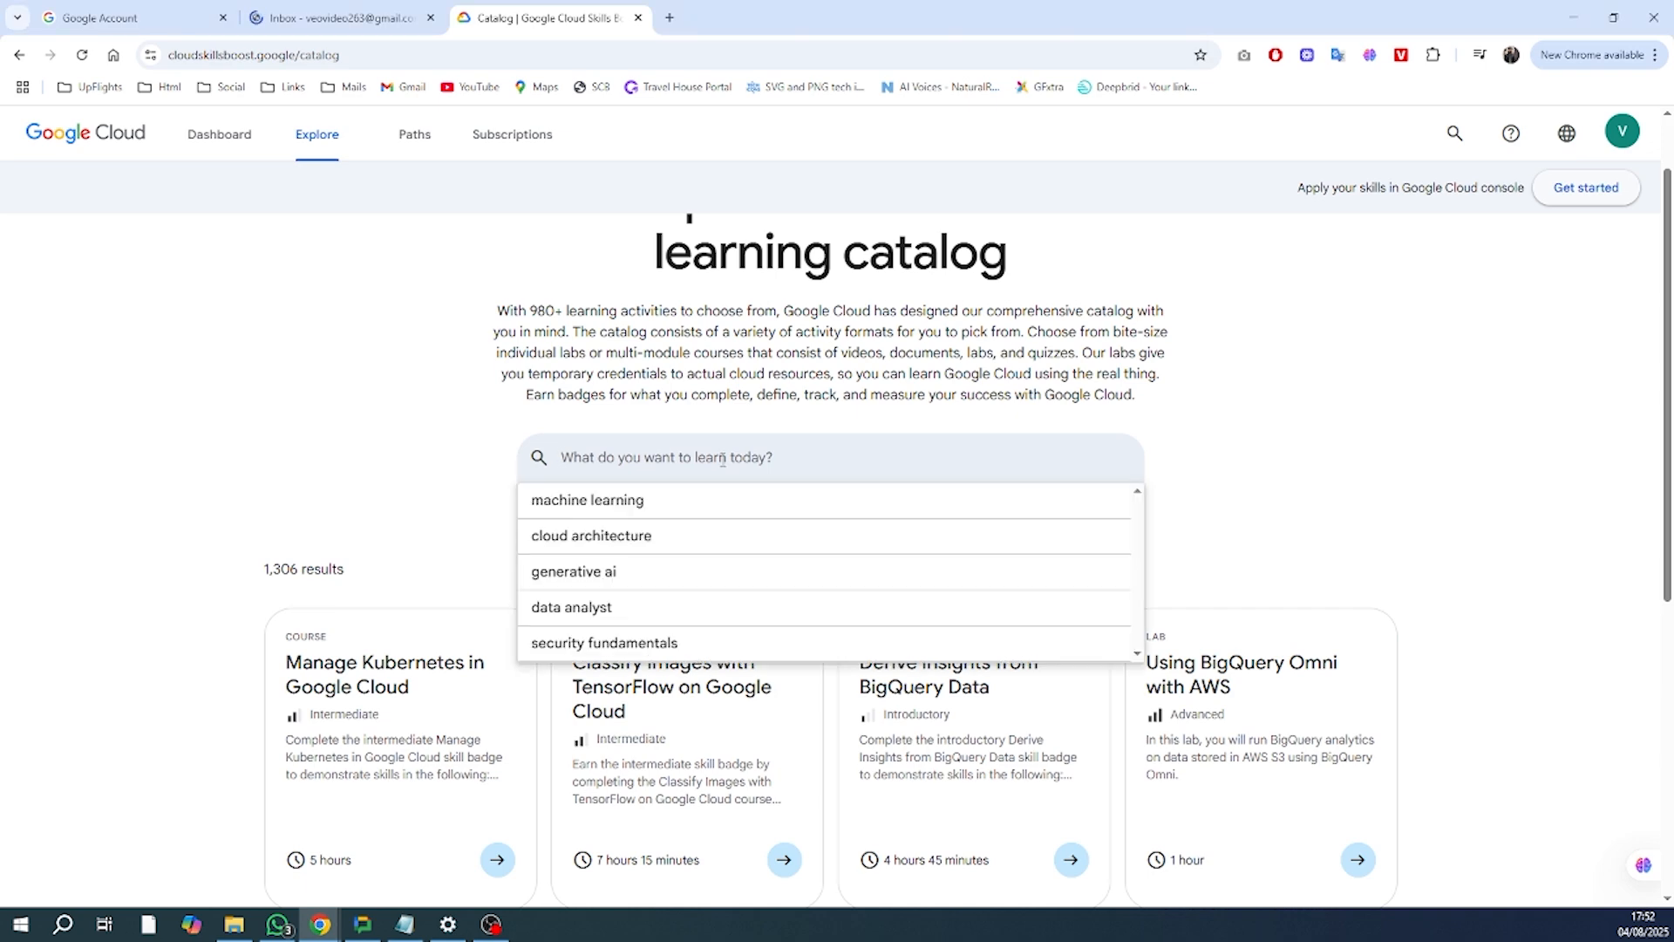
Step: Search the Skills Boost catalog for the Vertex AI Prompt Design lab
{"action": "left_click", "coordinate": [574, 572]}
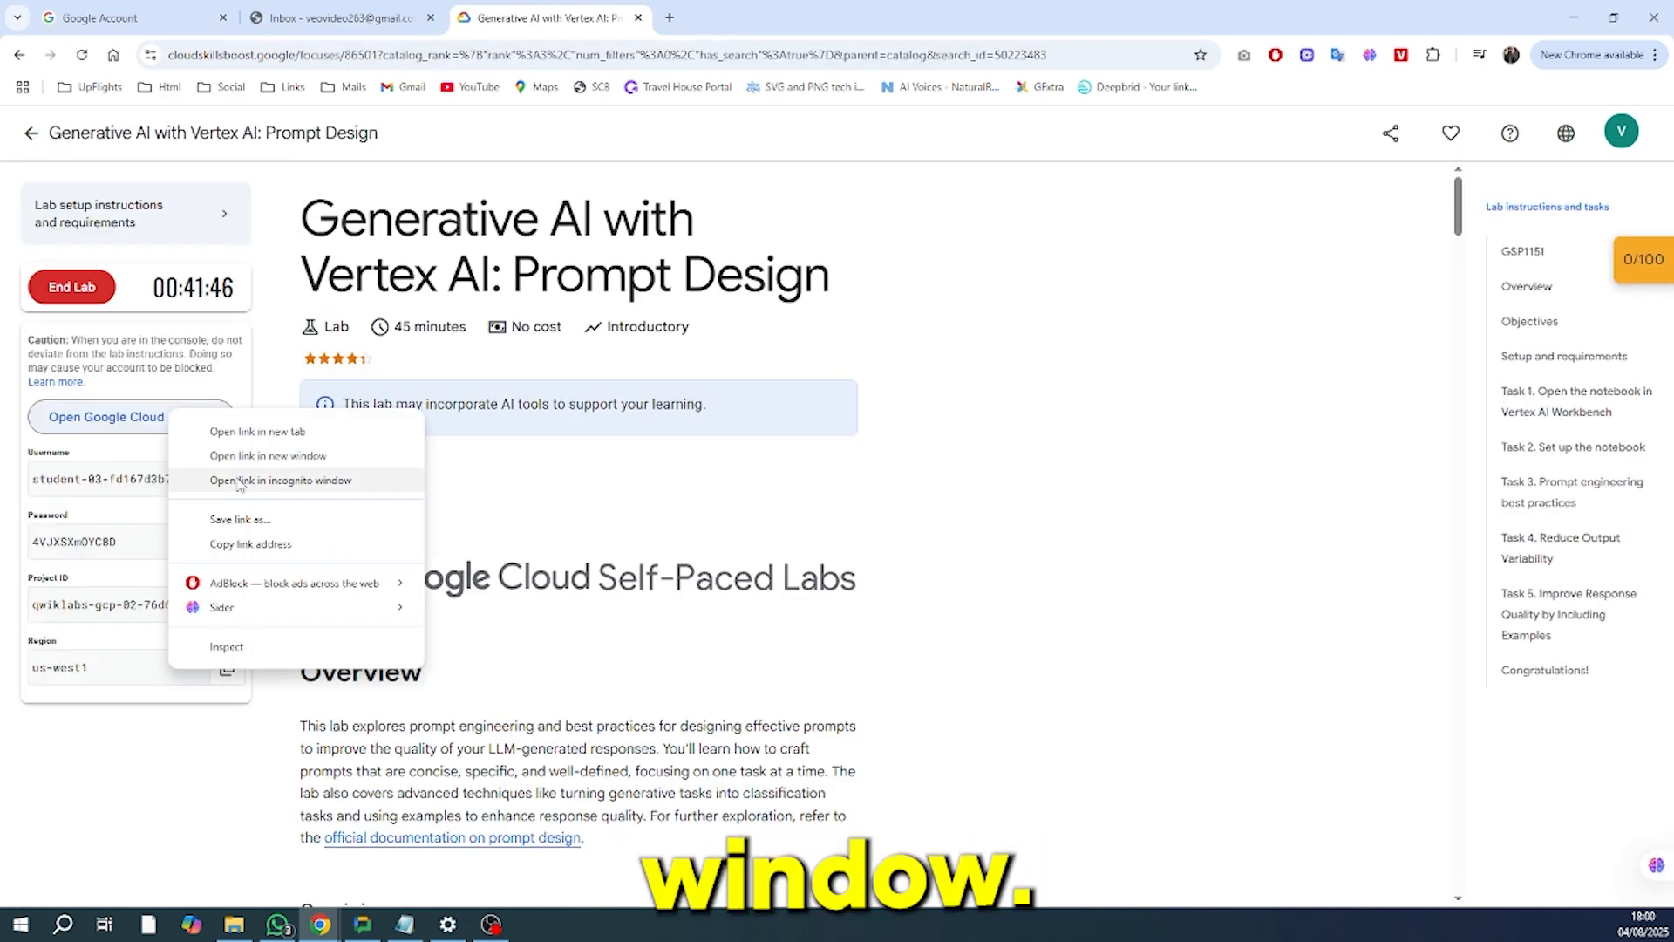
Step: Enter the lab's Cloud console in an incognito window and accept the Terms of Service
{"action": "left_click", "coordinate": [279, 480]}
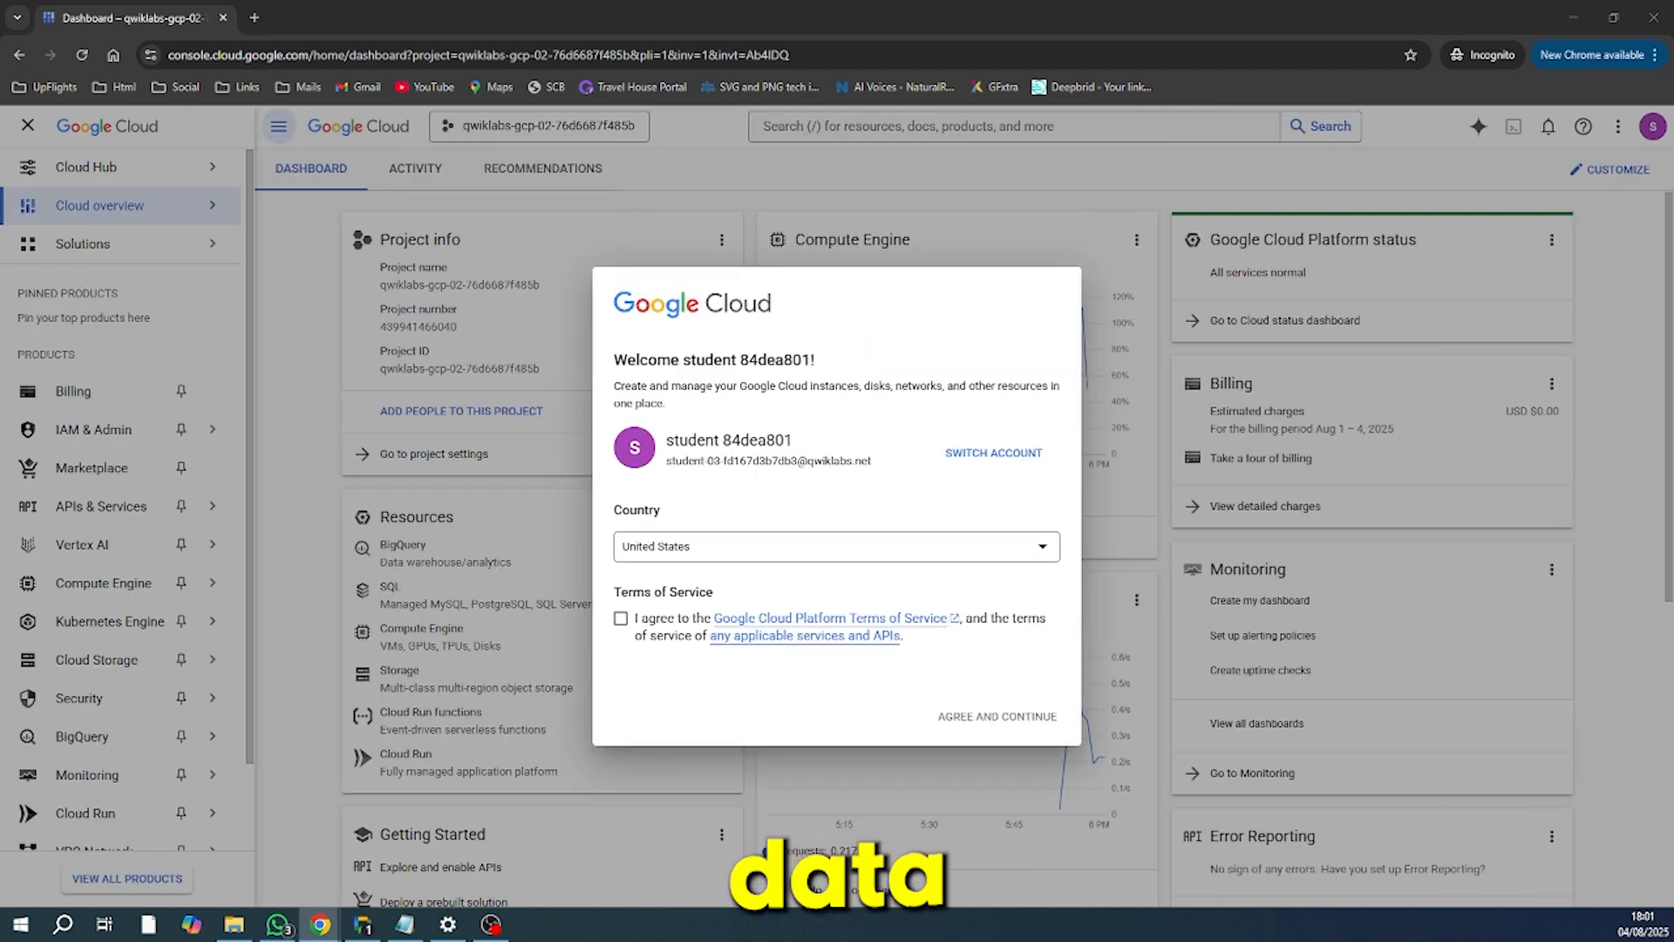
{"action": "mouse_move", "coordinate": [1127, 450]}
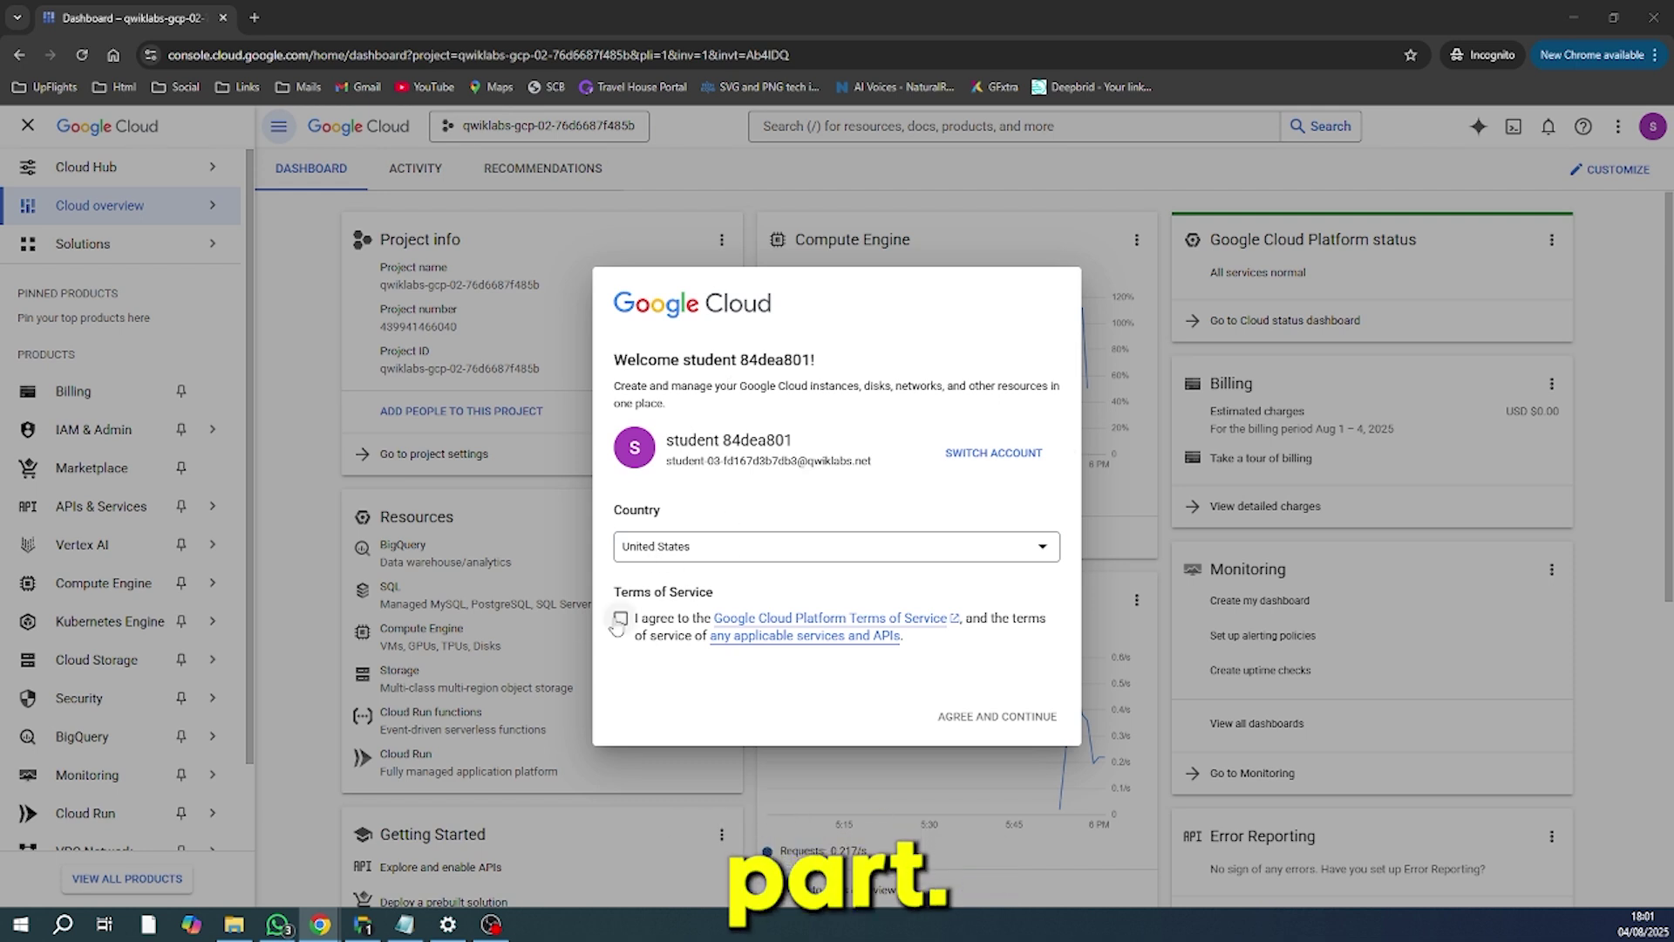
{"action": "left_click", "coordinate": [621, 617]}
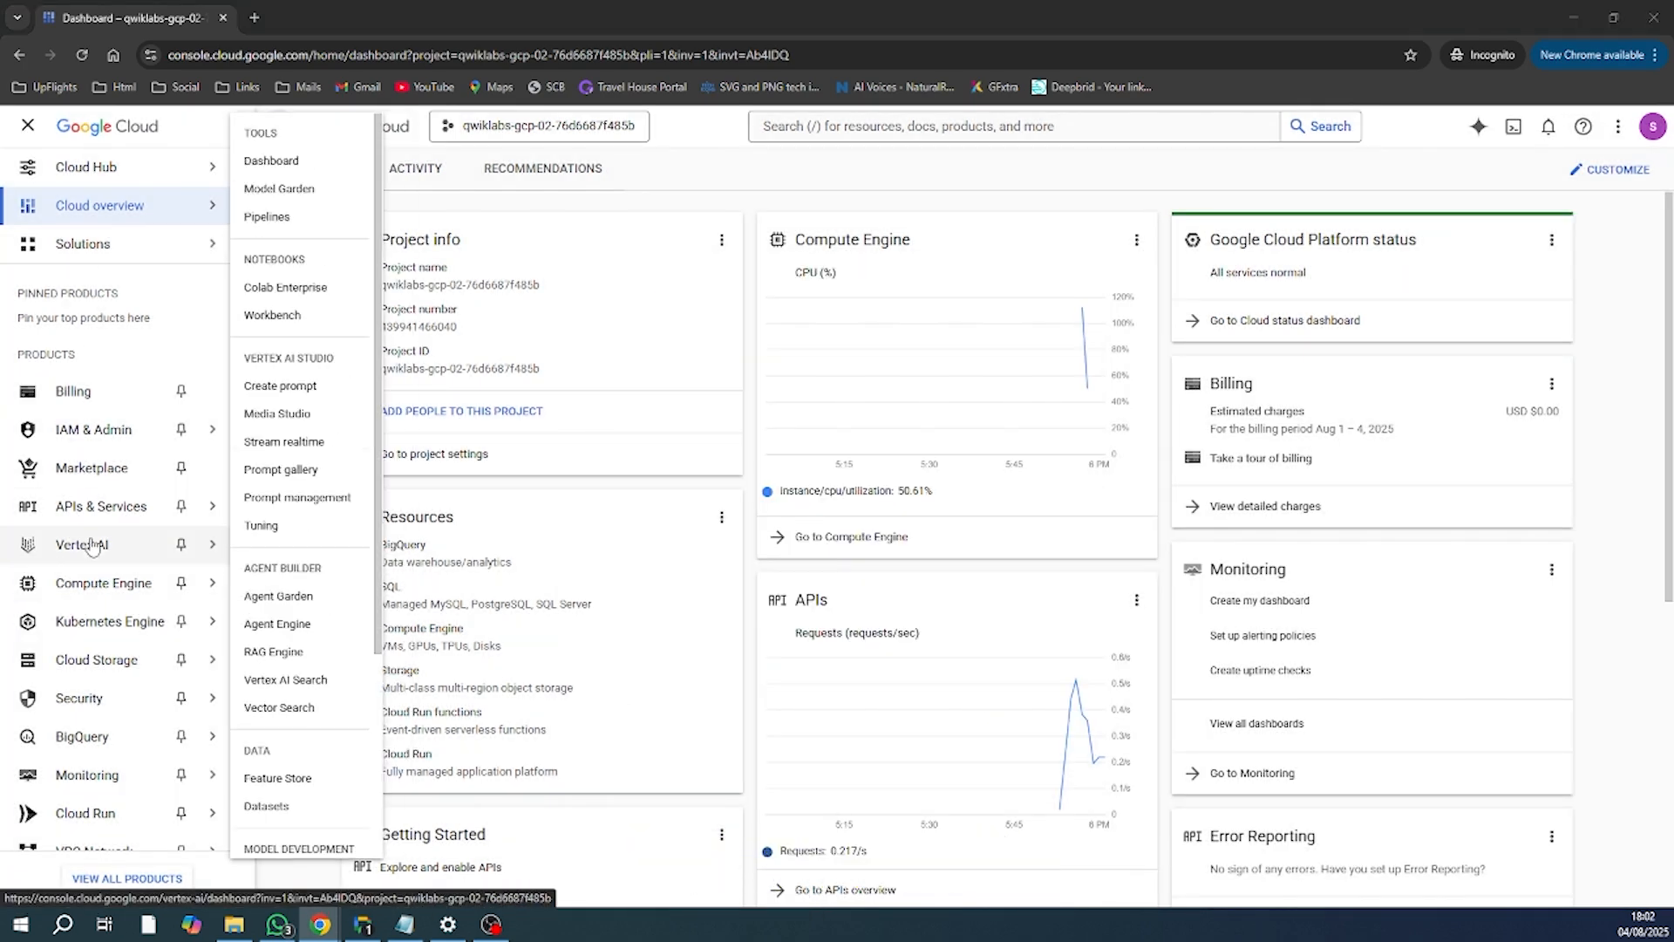
Step: Reach Media Studio's Veo text-to-video generator from the Vertex AI menu
{"action": "left_click", "coordinate": [277, 413]}
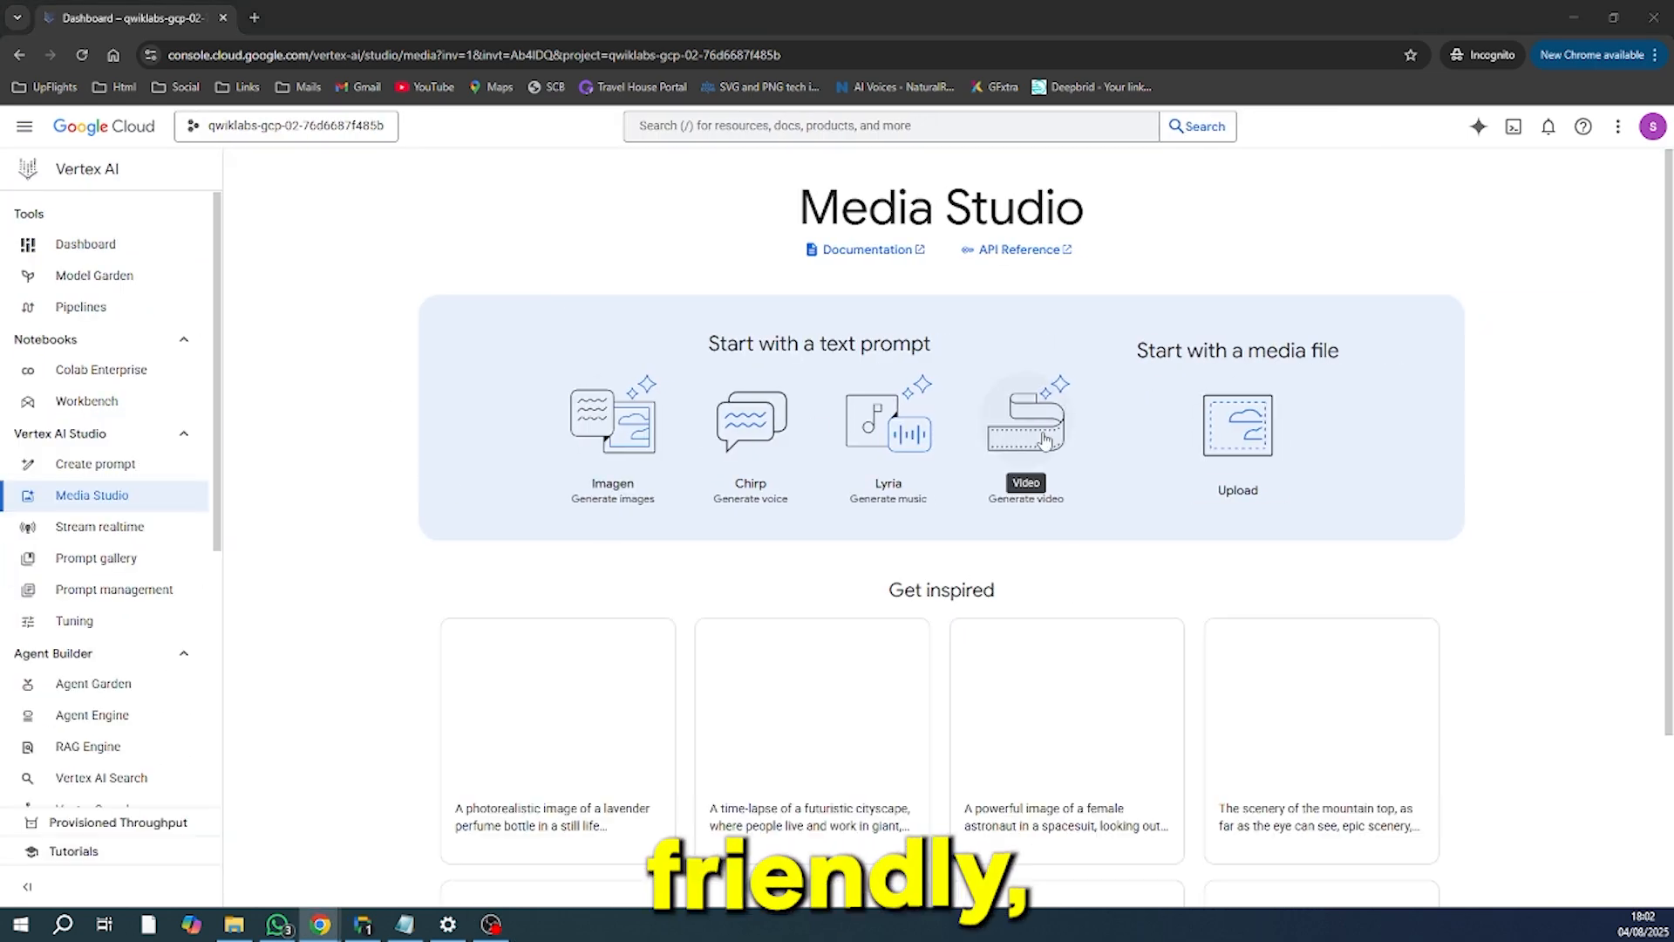
{"action": "left_click", "coordinate": [1024, 416]}
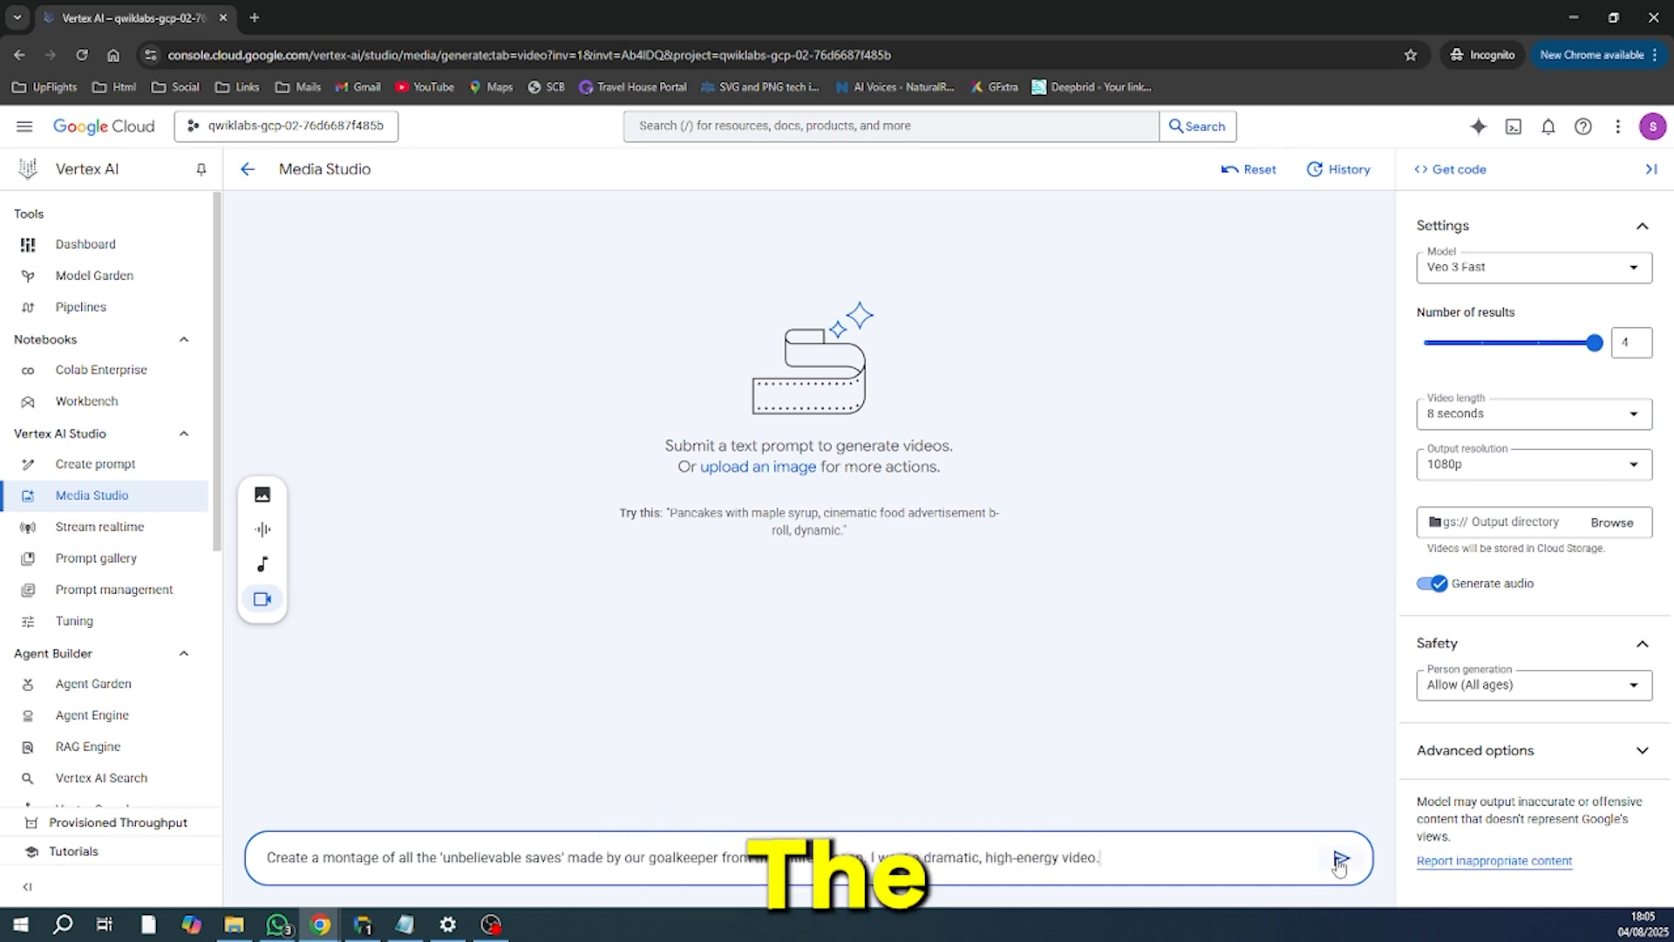
Step: Submit the rainy neon-city hooded figure prompt for one result, then end the lab in Skills Boost
{"action": "left_click", "coordinate": [1341, 858]}
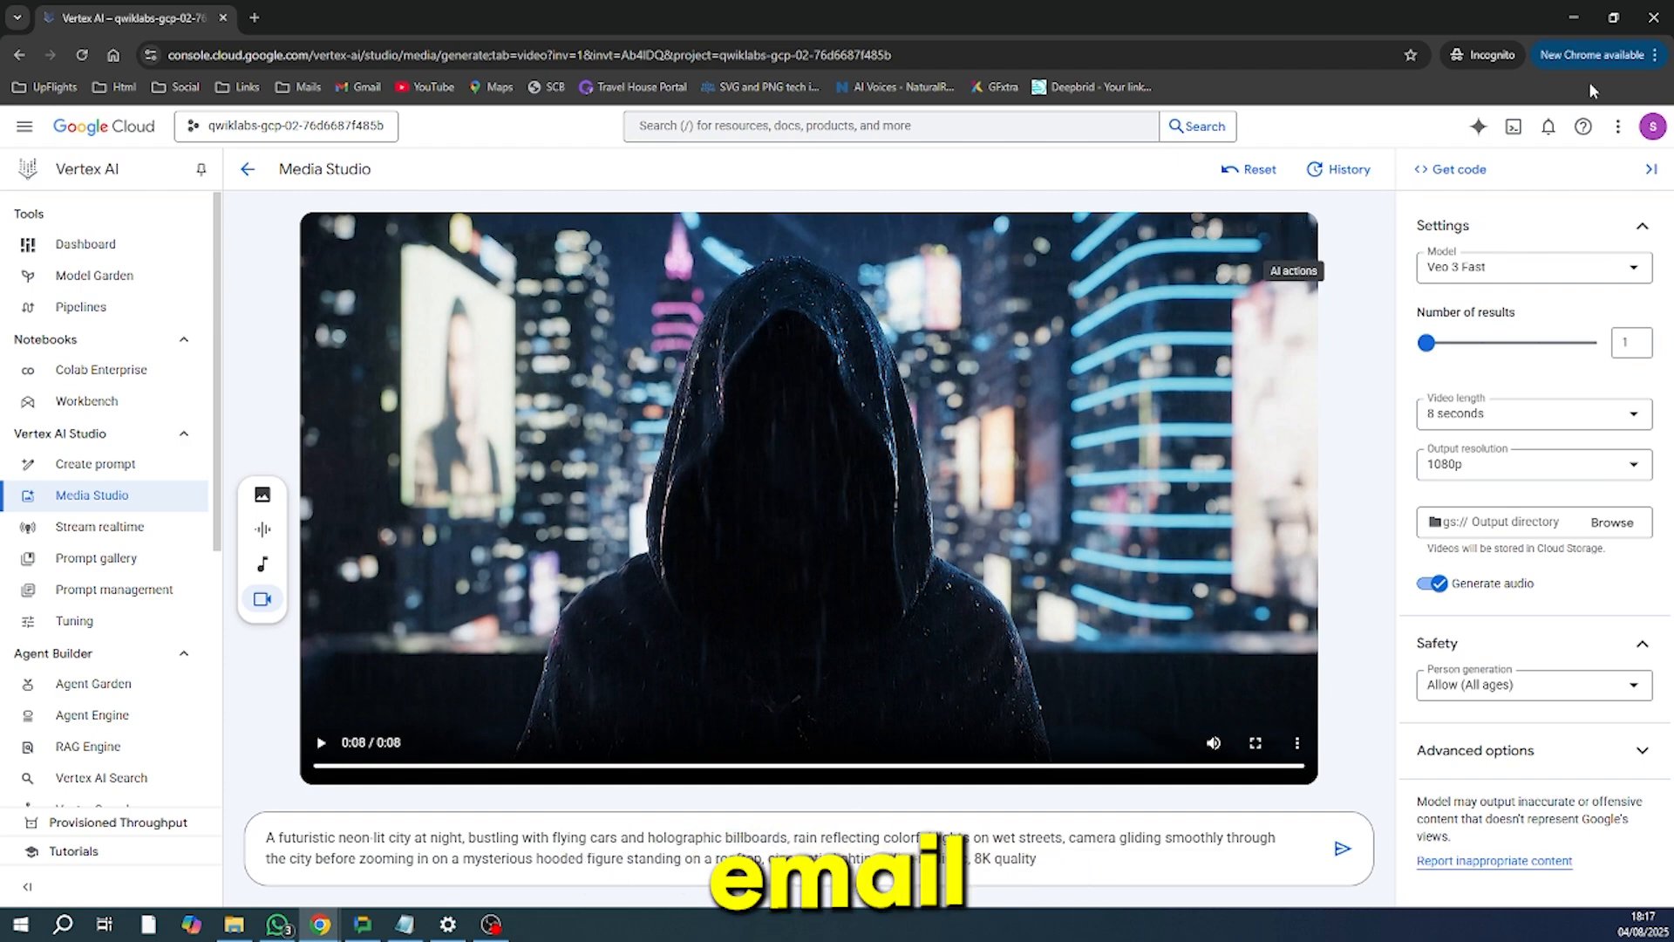
{"action": "left_click", "coordinate": [547, 17]}
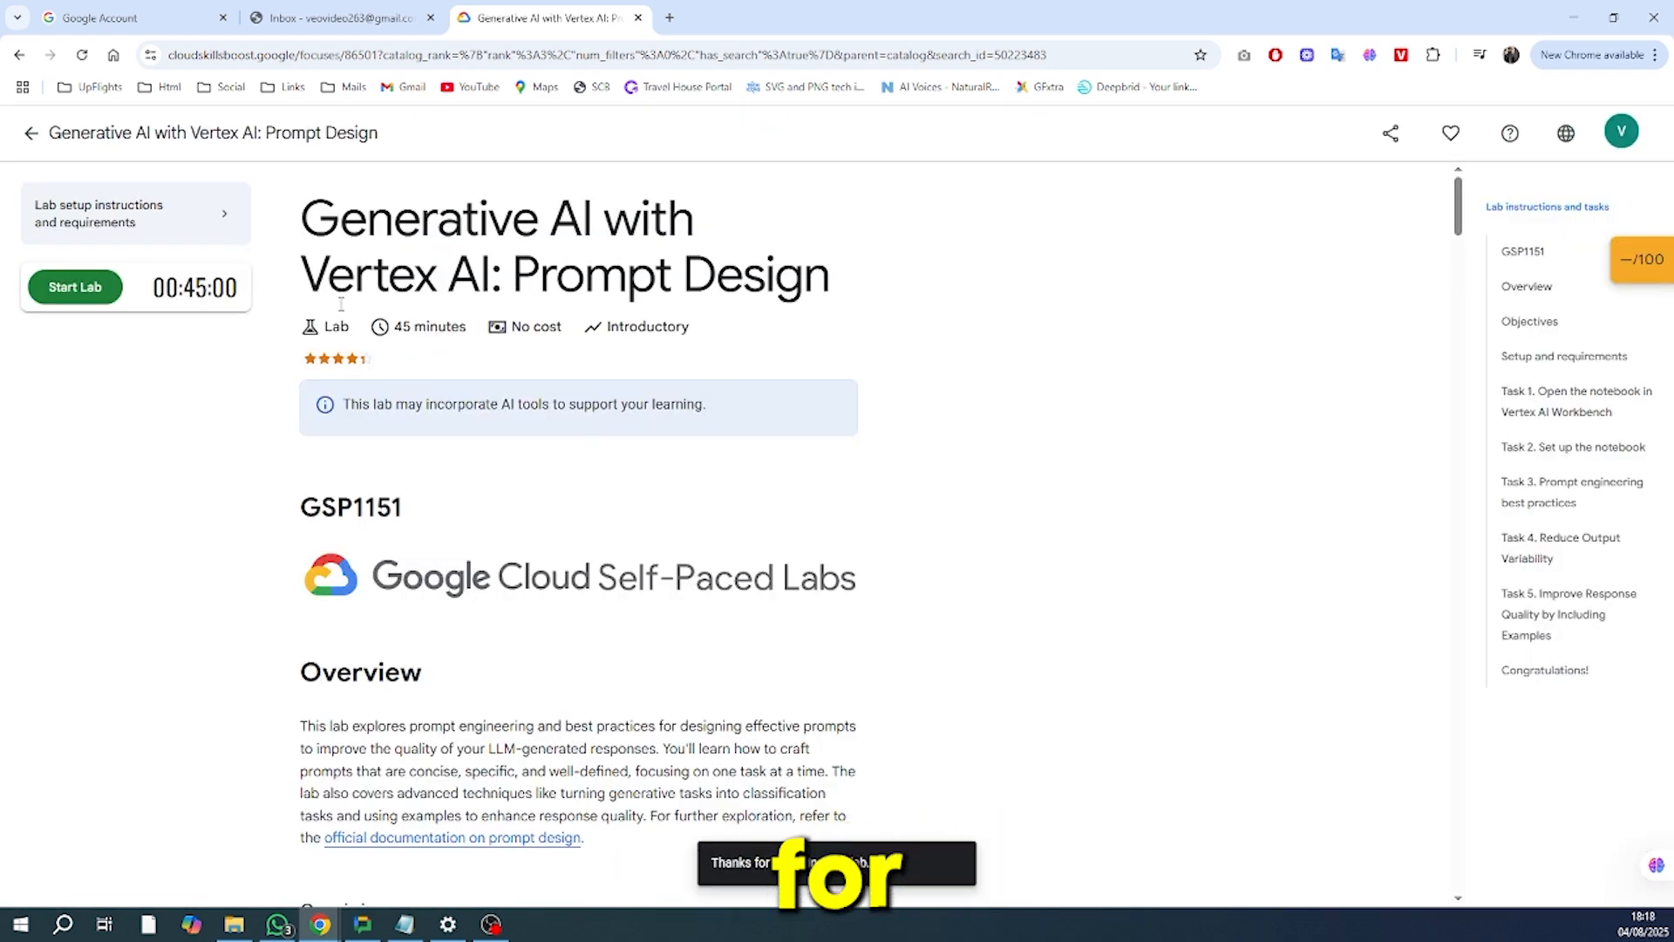
Step: Add a new browser tab showing YouTube beside the ended lab page
{"action": "left_click", "coordinate": [670, 17]}
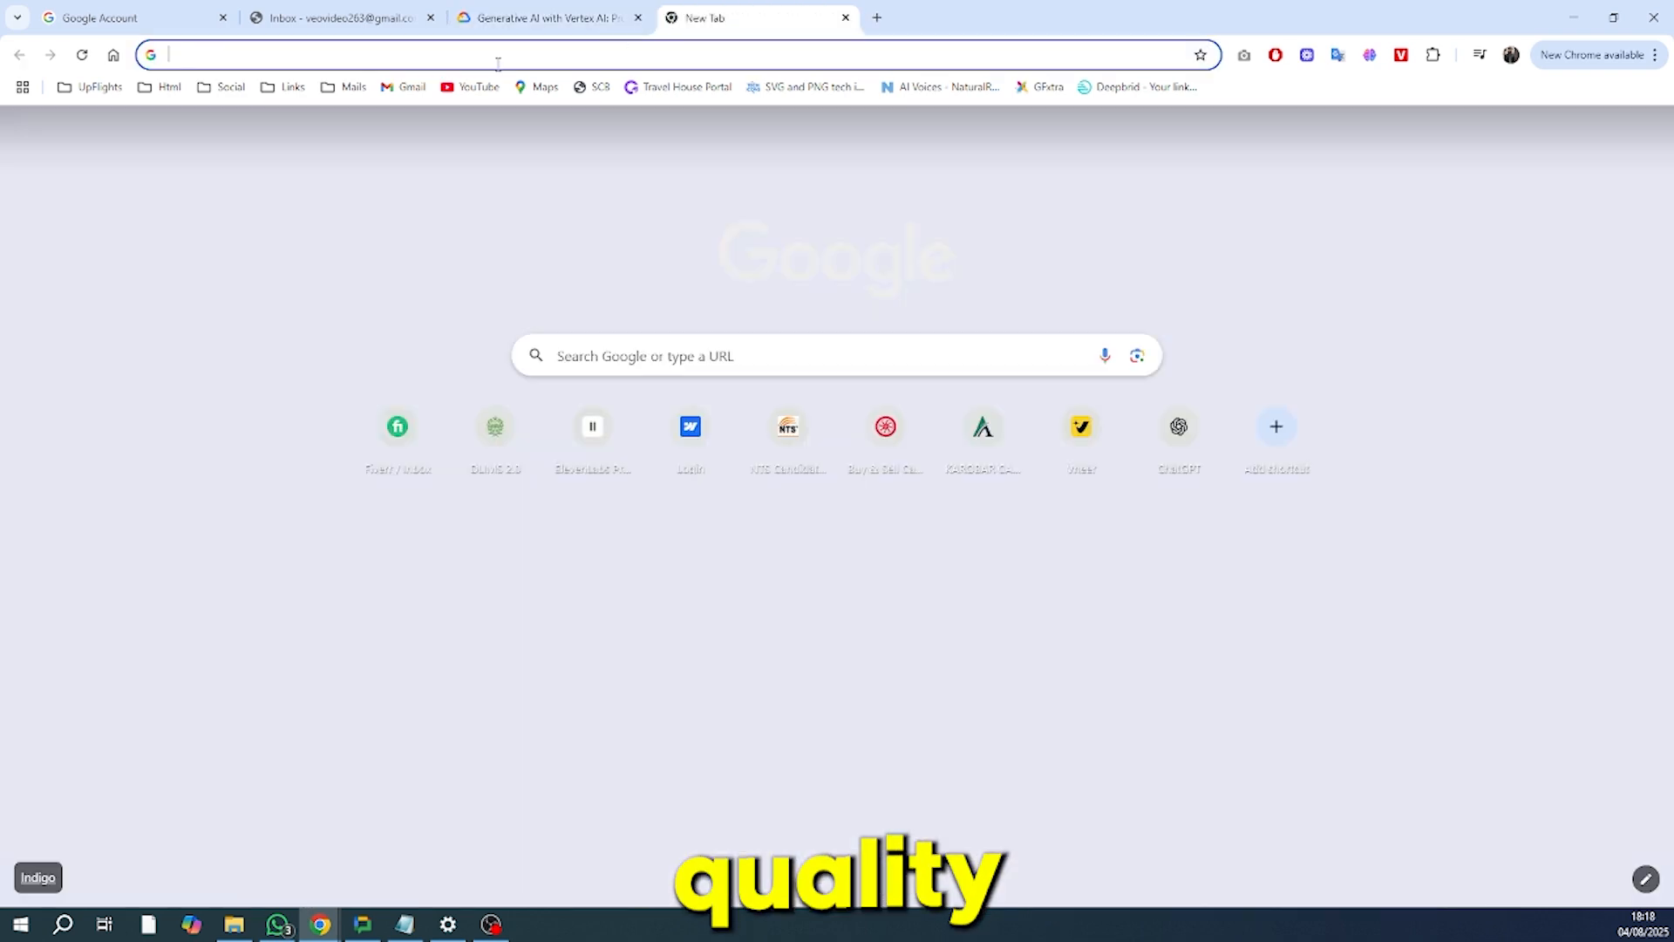
{"action": "left_click", "coordinate": [544, 17]}
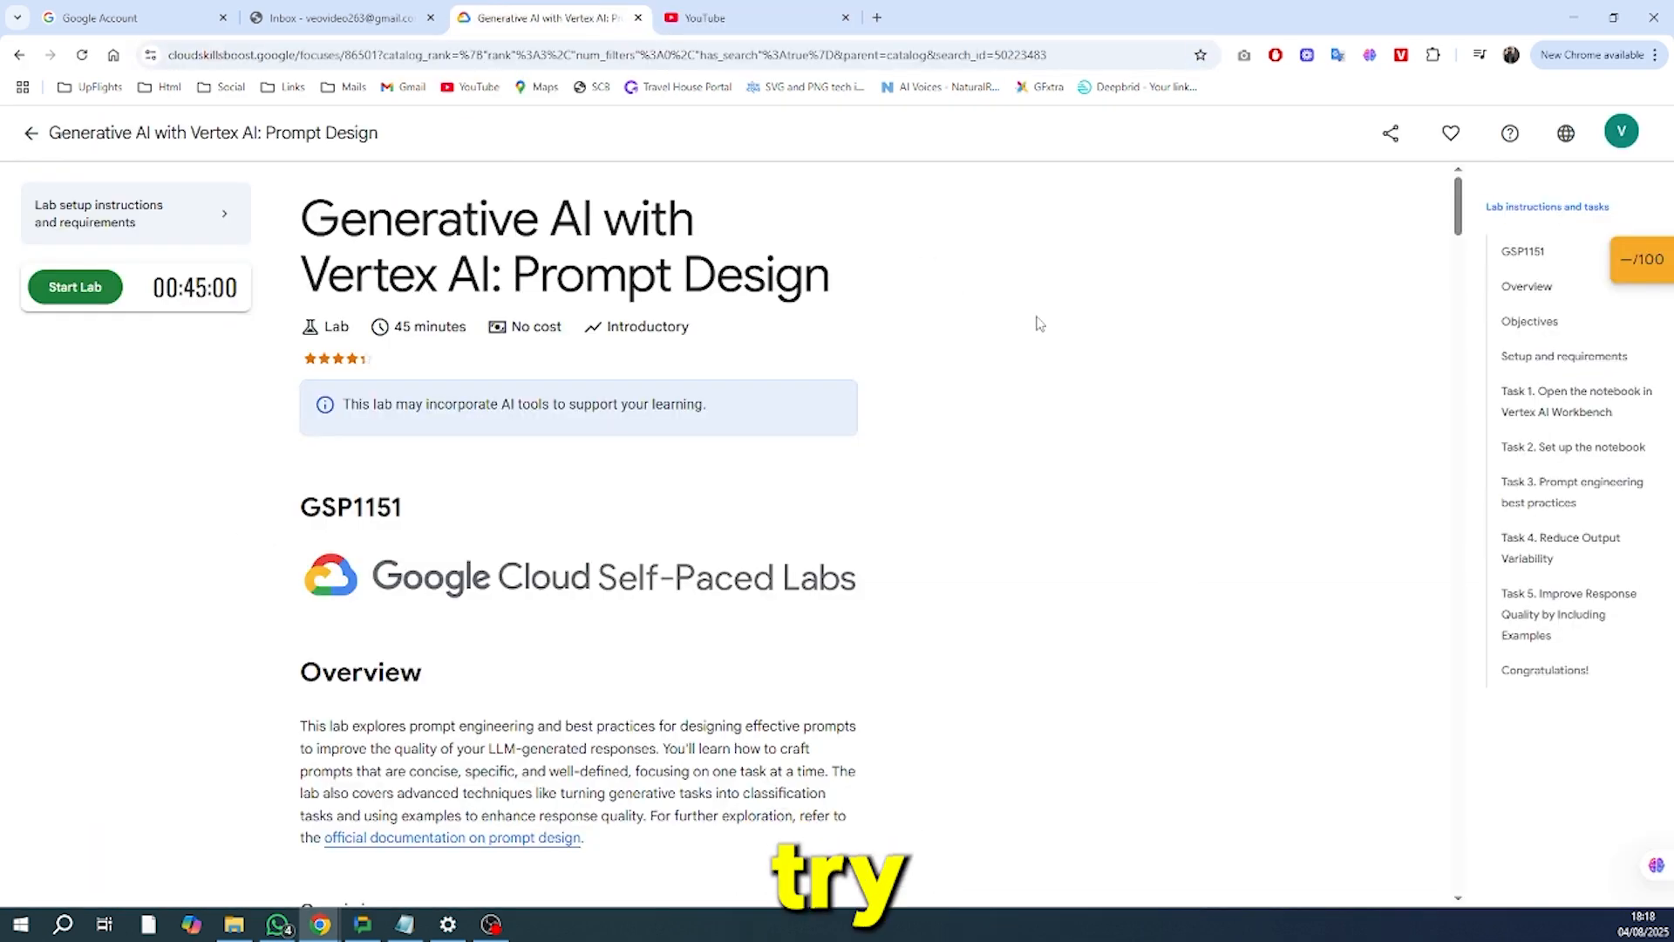